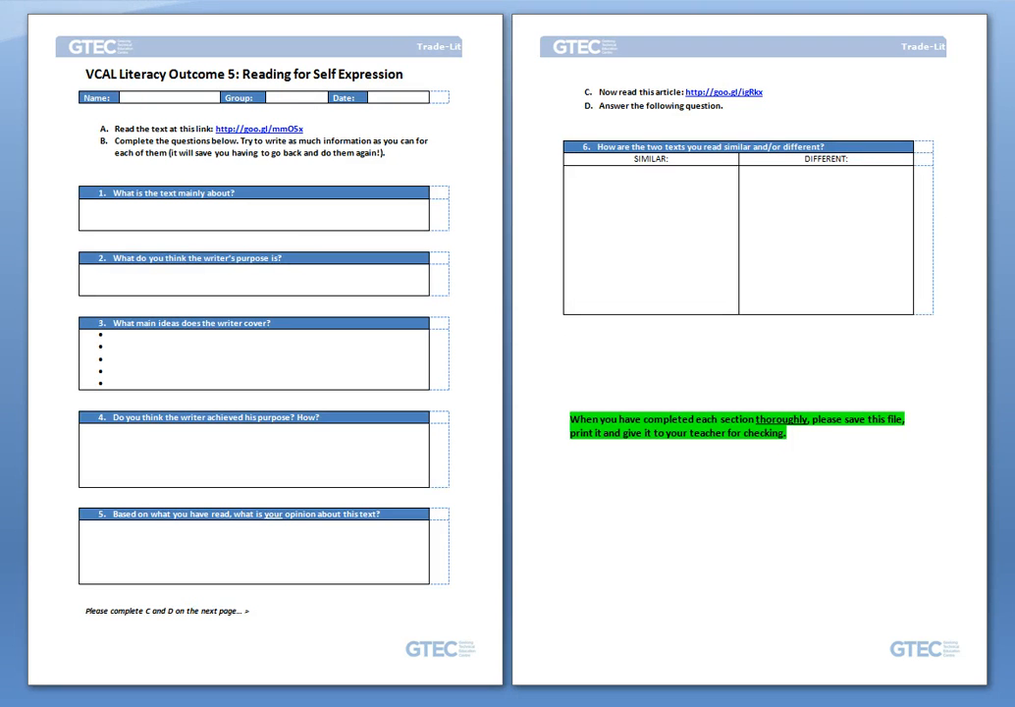
- Switch from the VCAL assignment document to the blank grid Screencasting Storyboard template
left_click(570, 346)
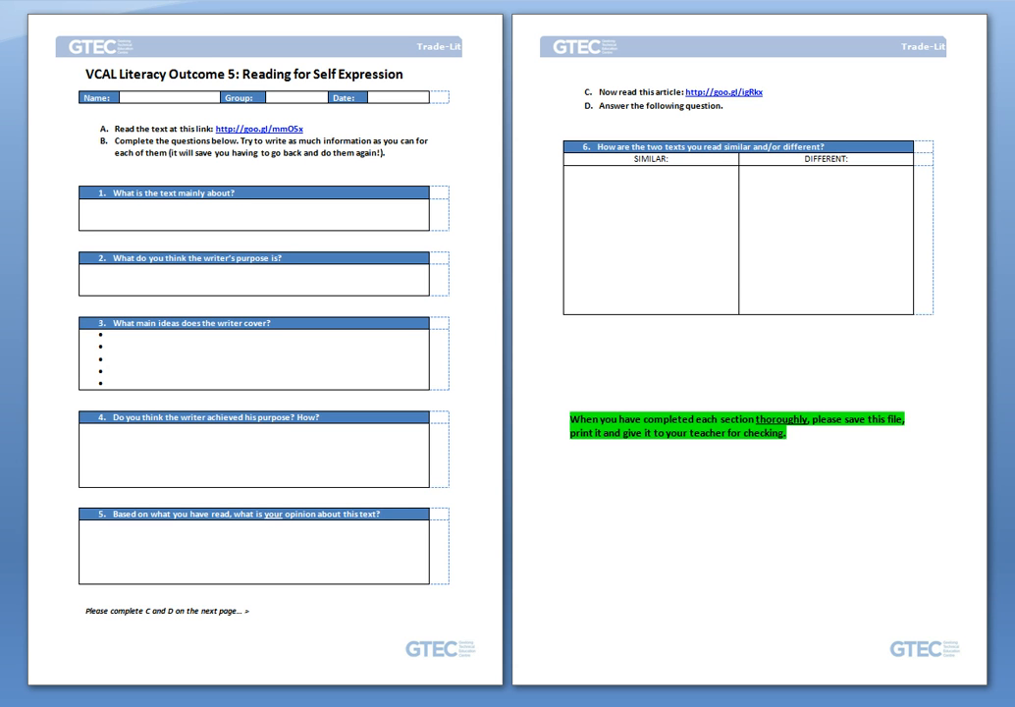
left_click(570, 345)
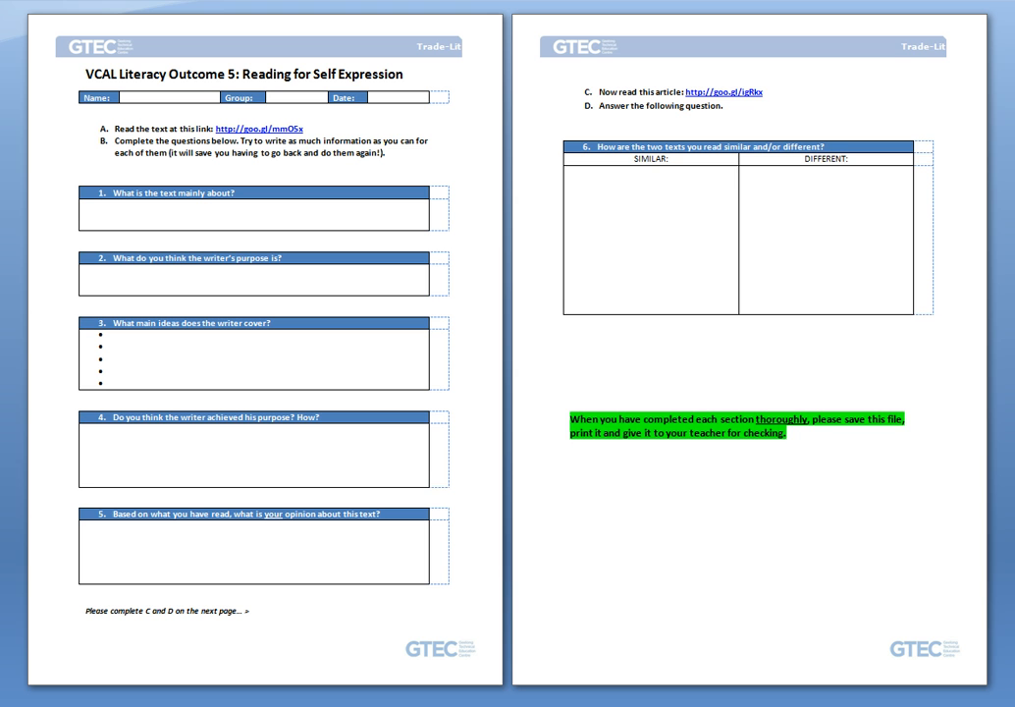
left_click(569, 346)
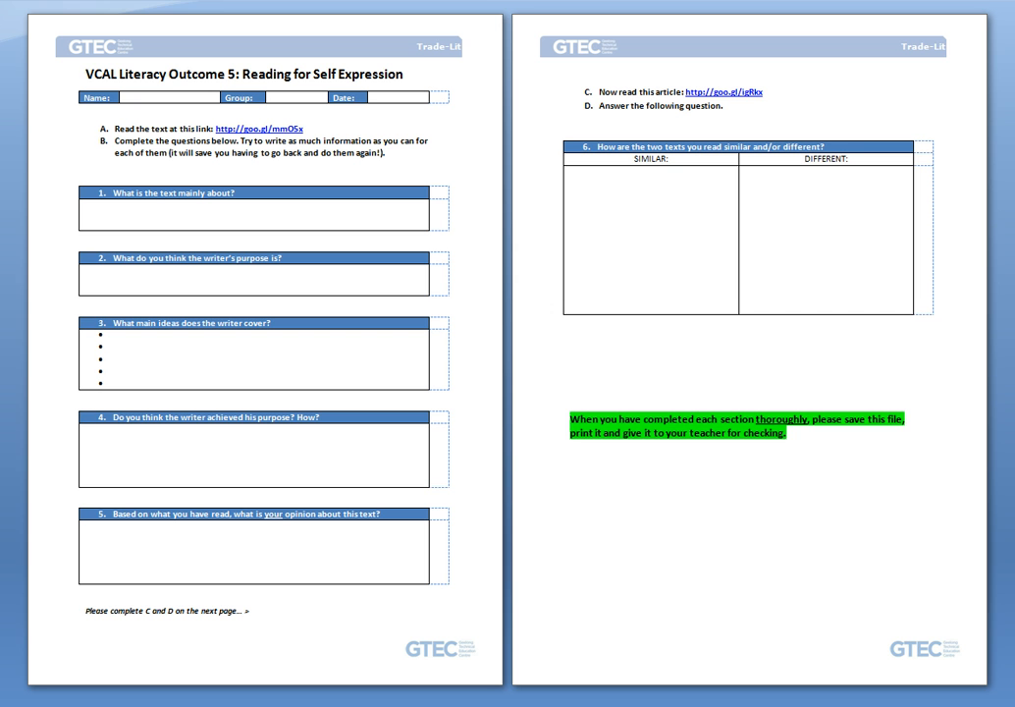
left_click(570, 345)
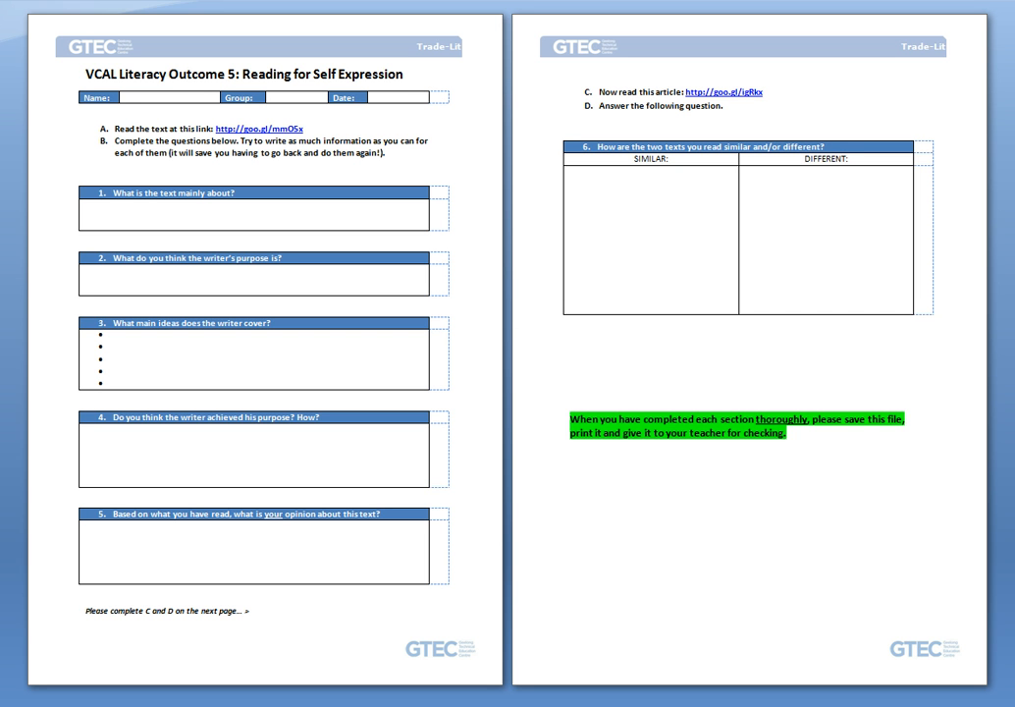
left_click(569, 344)
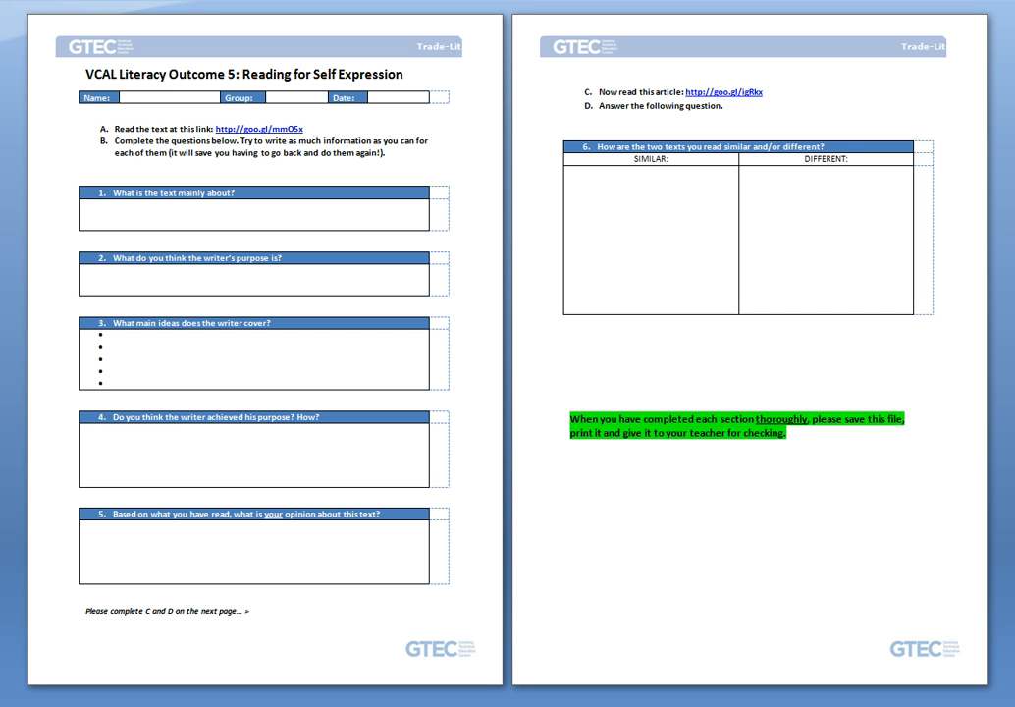
left_click(569, 345)
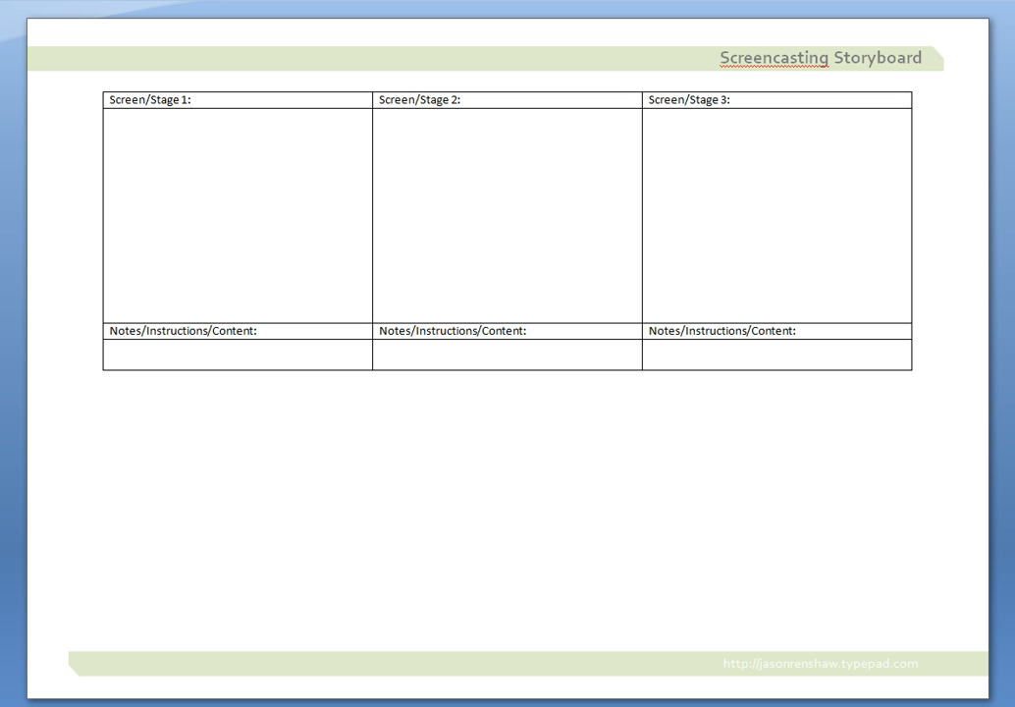
left_click(108, 98)
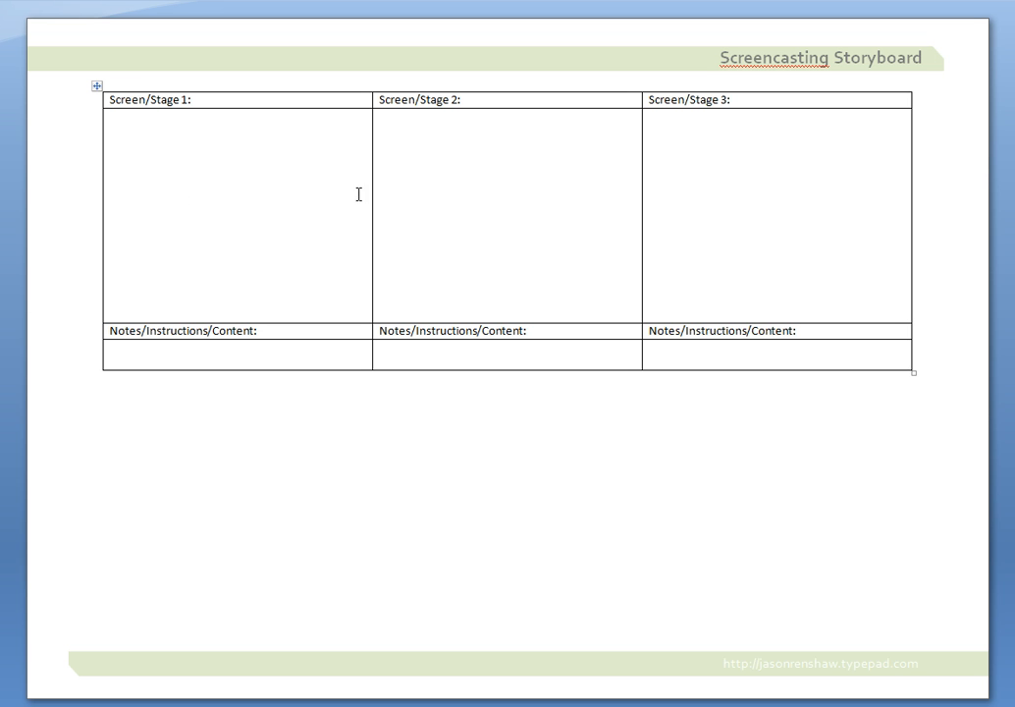
mouse_move(247, 295)
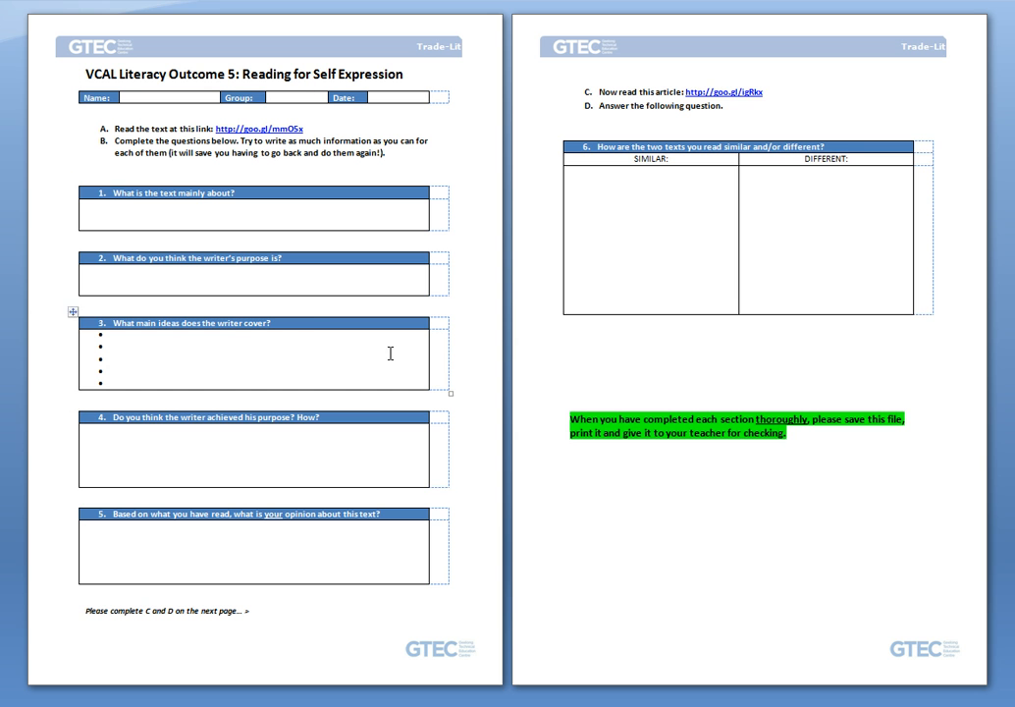
left_click(570, 346)
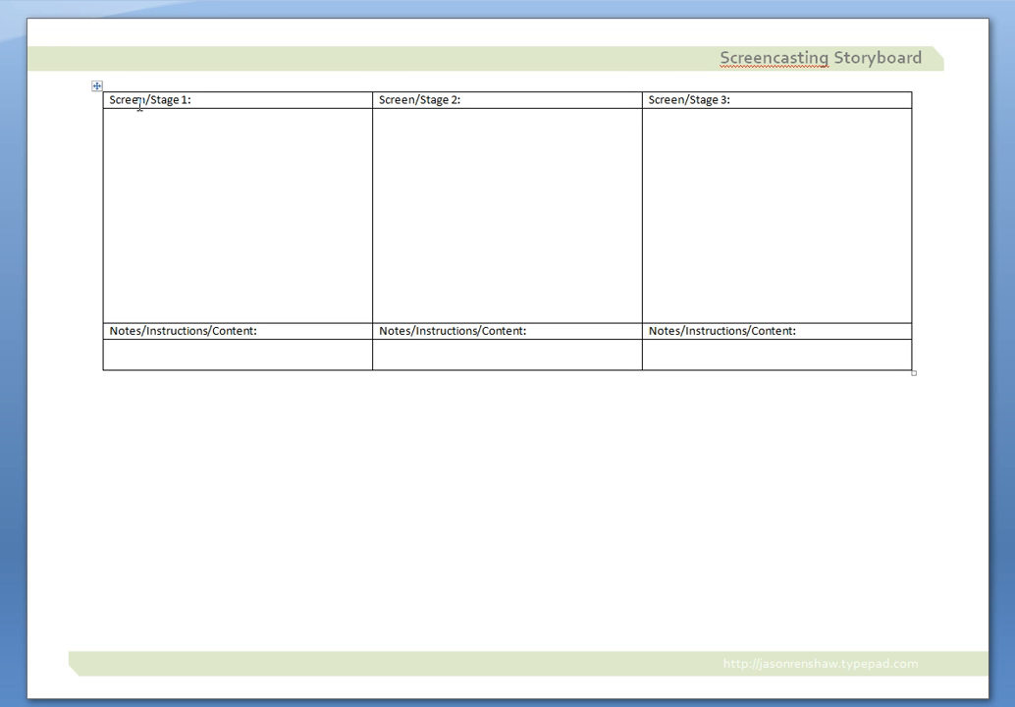
left_click(110, 224)
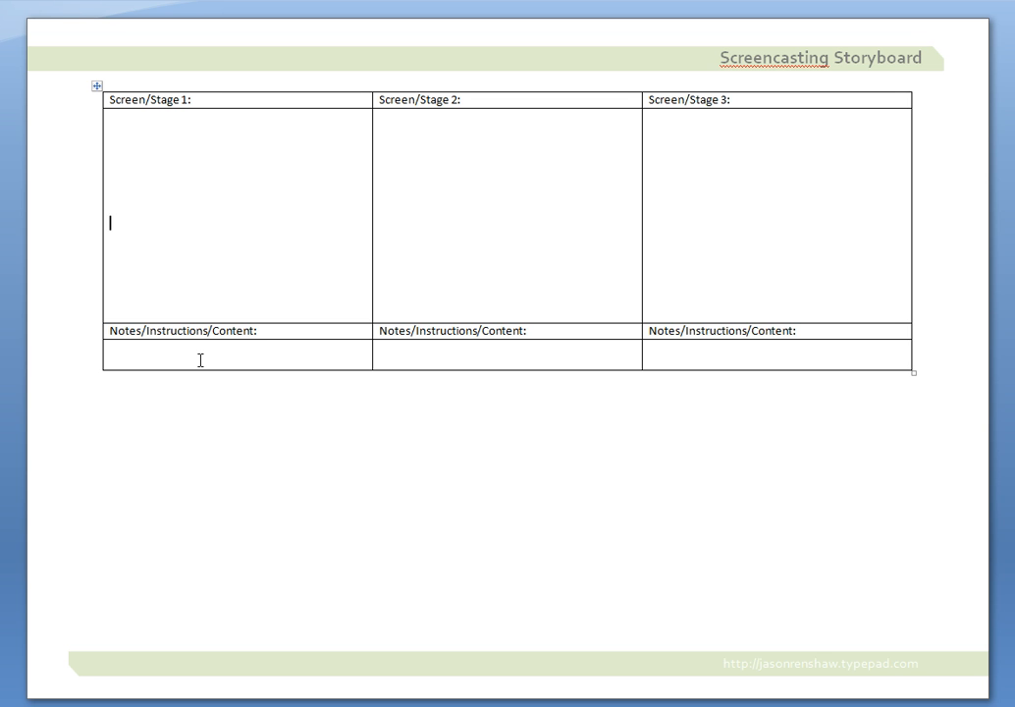
left_click(110, 358)
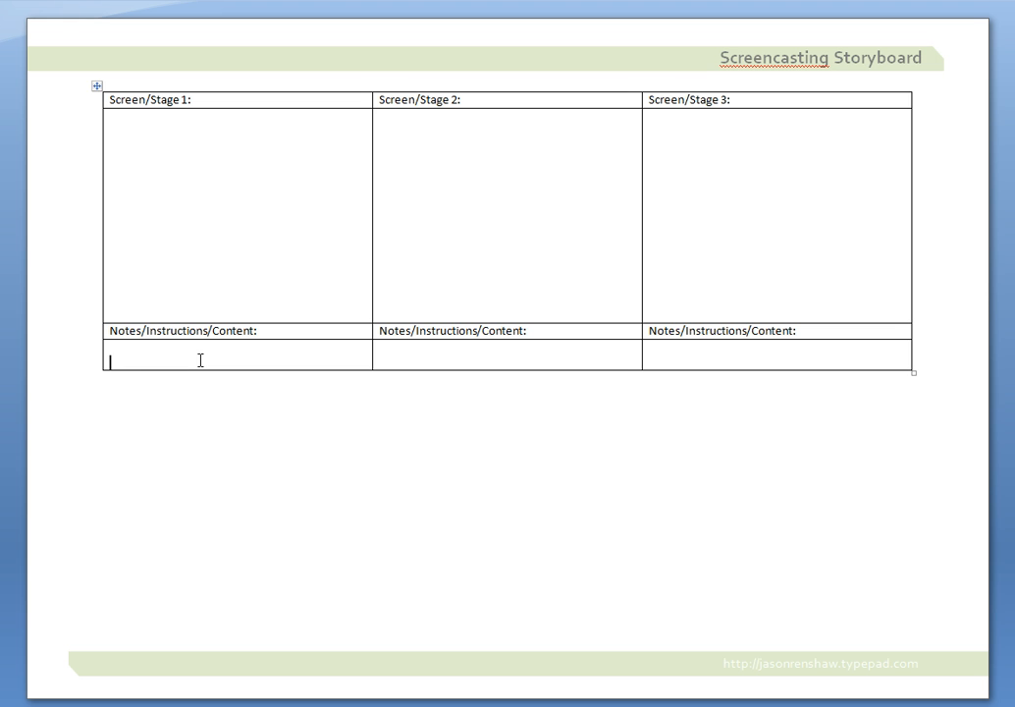
mouse_move(209, 413)
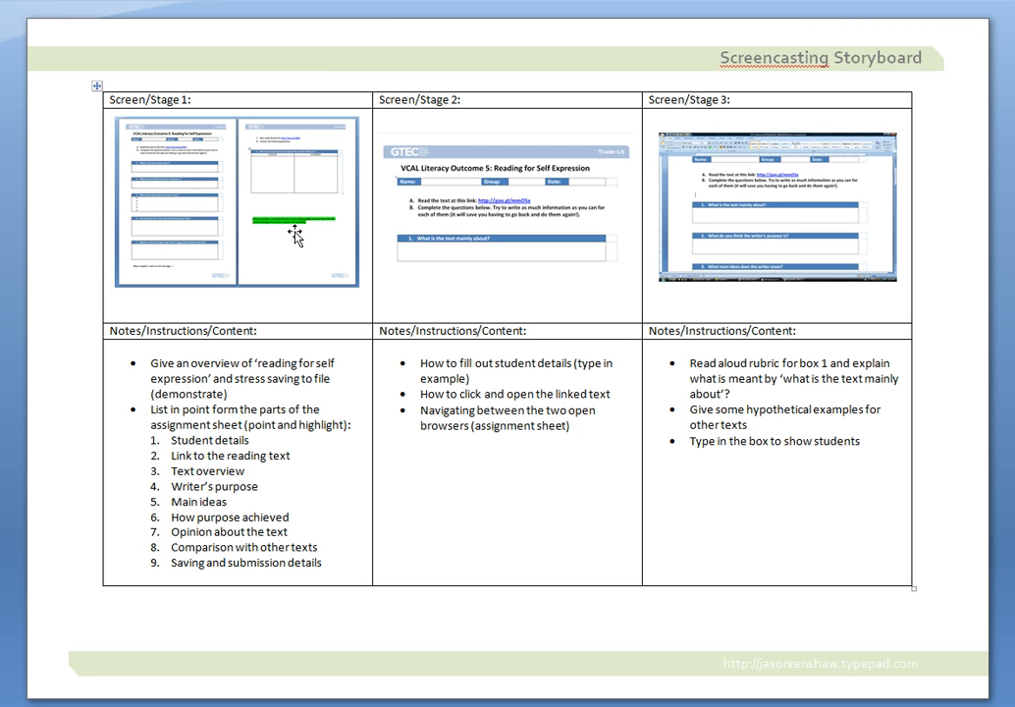
mouse_move(886, 263)
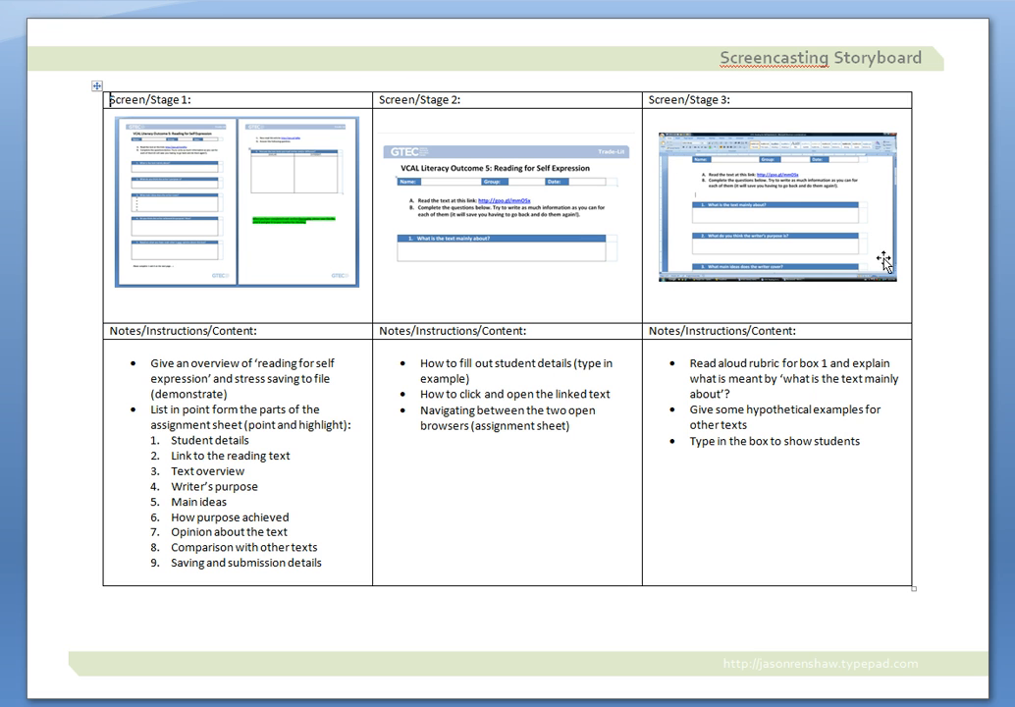
mouse_move(884, 263)
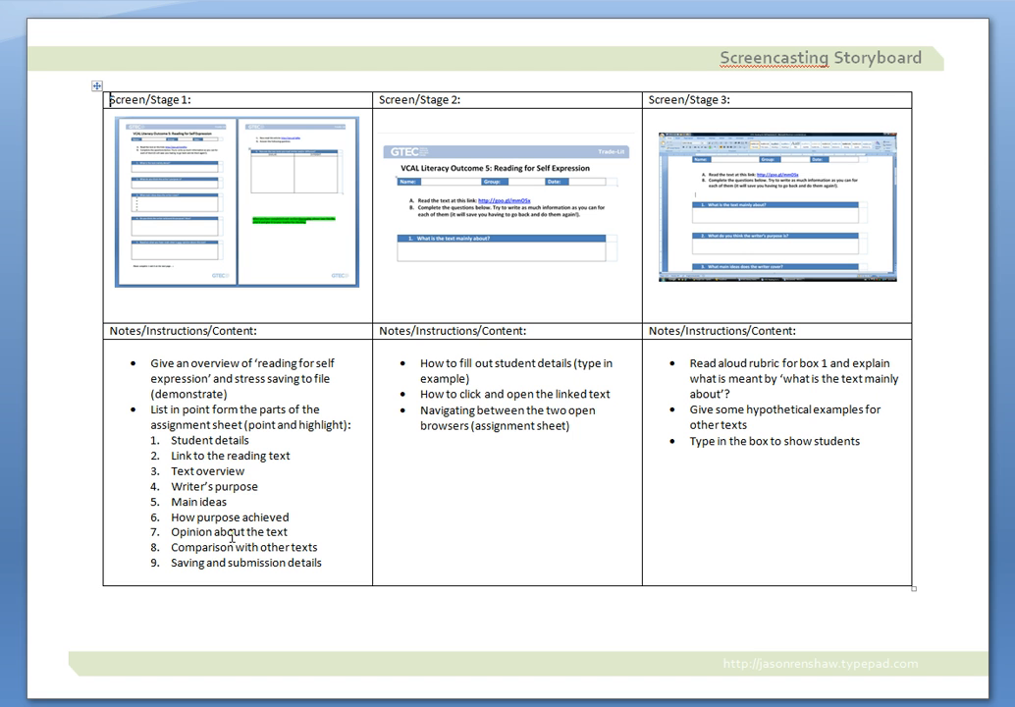
mouse_move(511, 448)
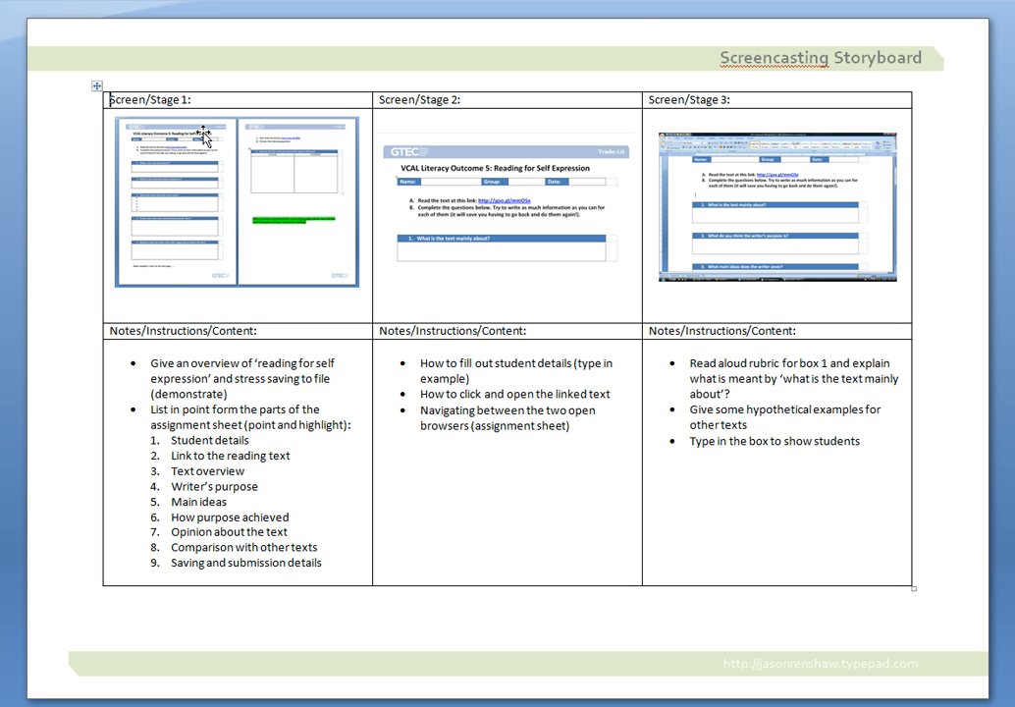
- Scroll down the completed grid storyboard showing screenshots and notes for stages 1–3
scroll("down", 3)
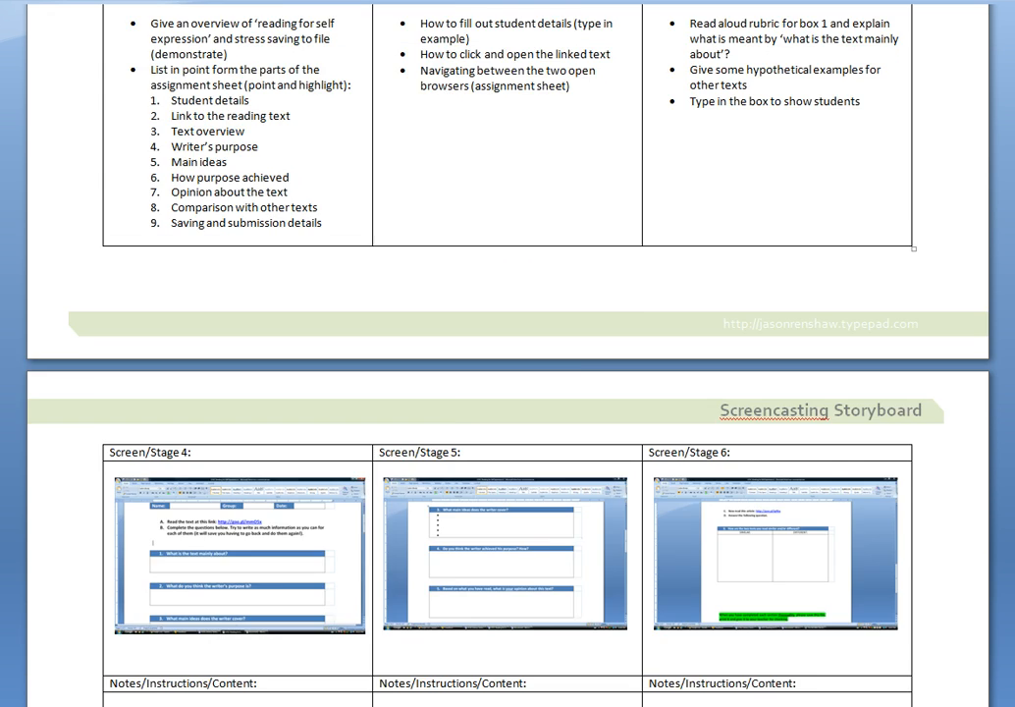
- Scroll to the second page showing Screen/Stage 4–6 of the grid storyboard
scroll("down", 3)
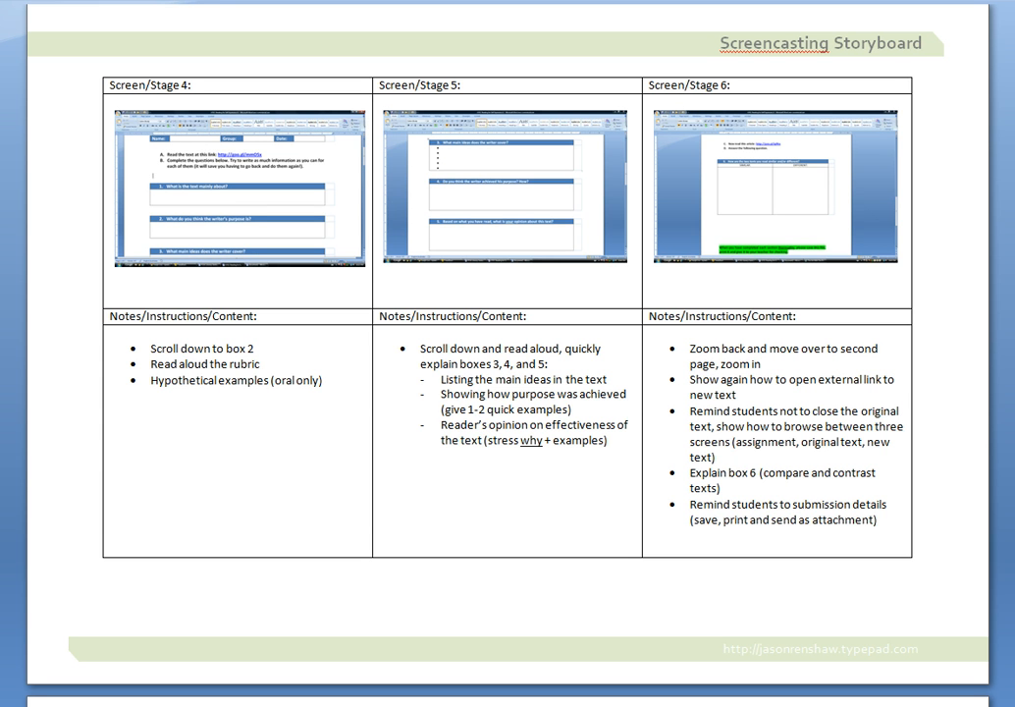
scroll("down", 3)
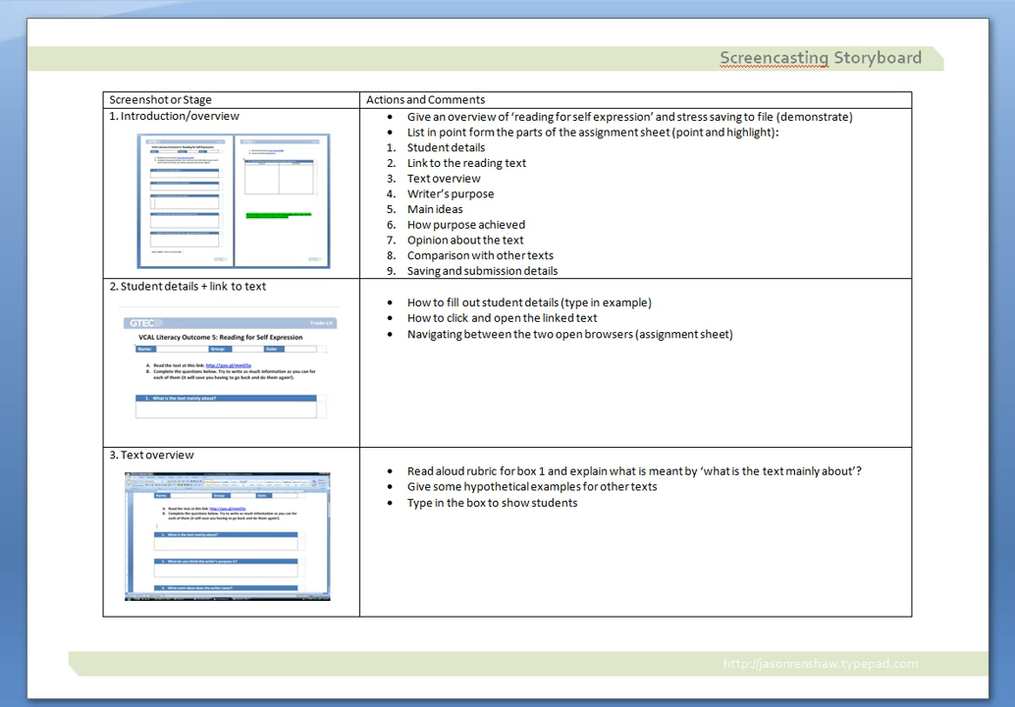
- Scroll the row-layout storyboard down to the page with stages 4–6
scroll("down", 3)
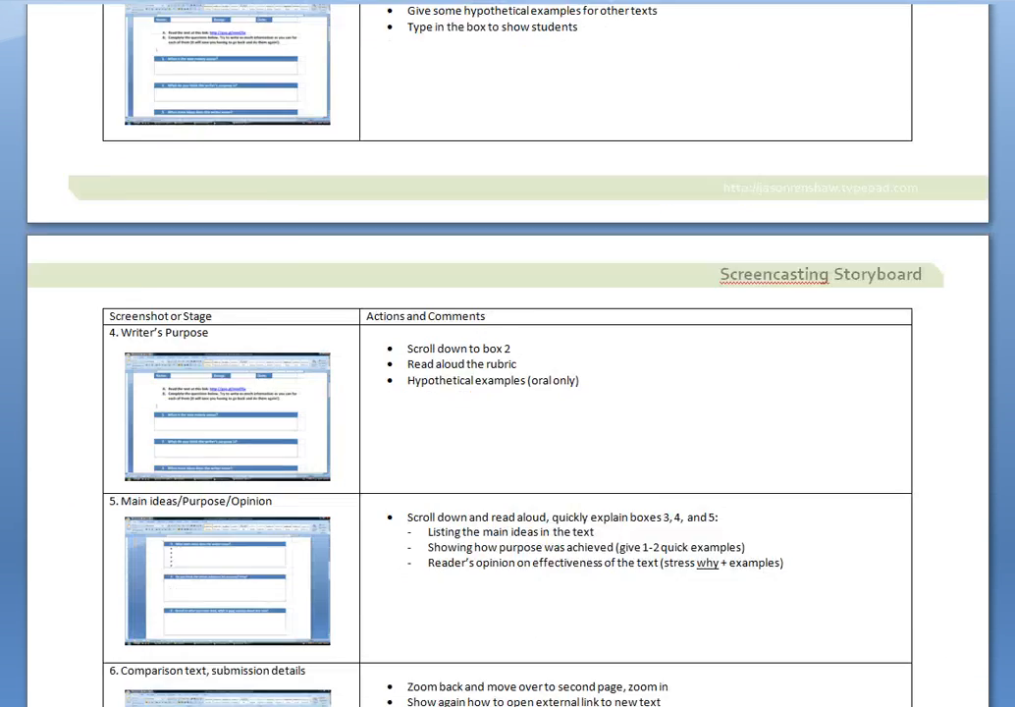
scroll("down", 3)
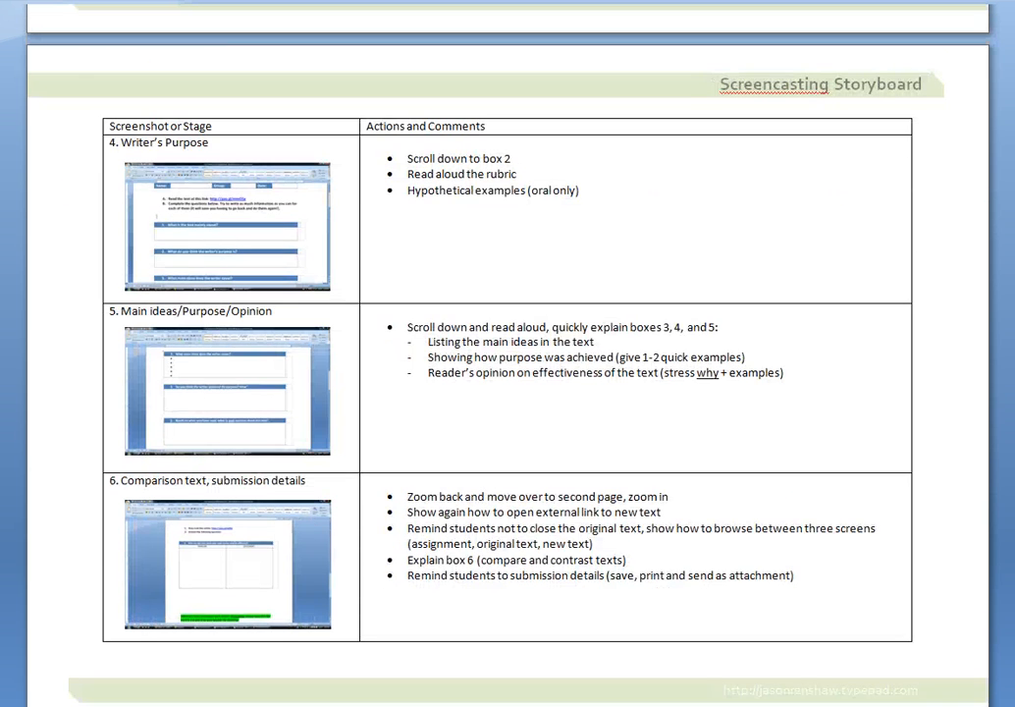